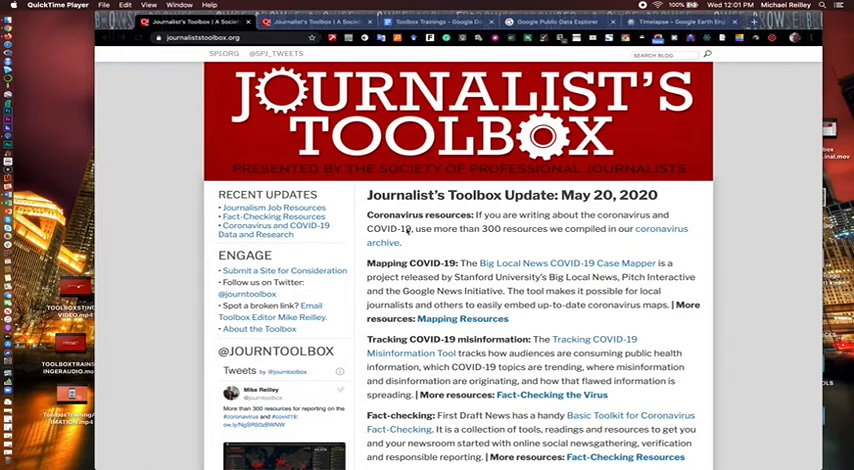
# Scroll the Journalist's Toolbox homepage toward the Data Journalism Tools listing.
pyautogui.scroll(-3)
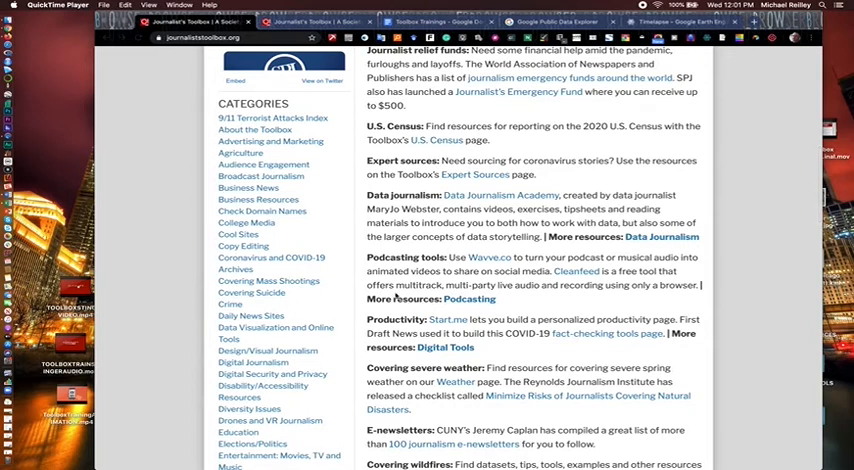
pyautogui.moveTo(234, 338)
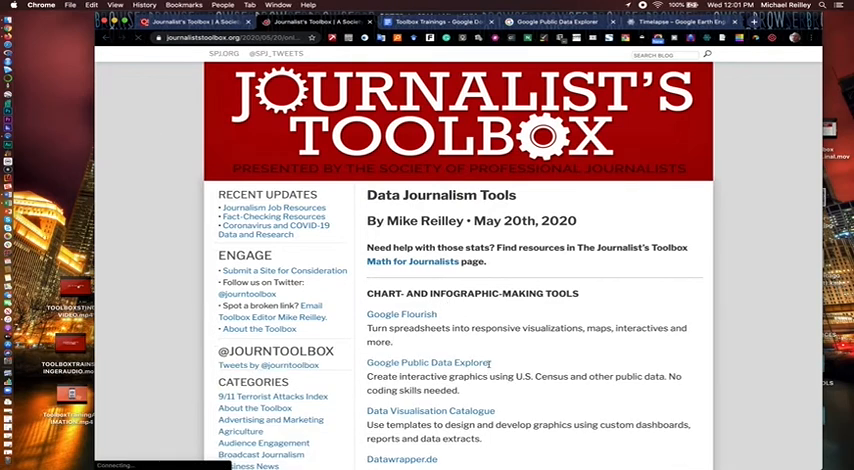
pyautogui.scroll(-3)
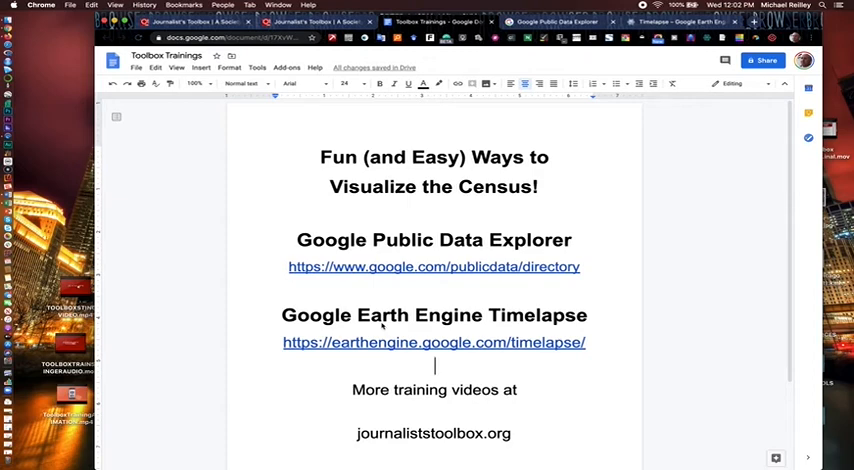
pyautogui.moveTo(436, 366)
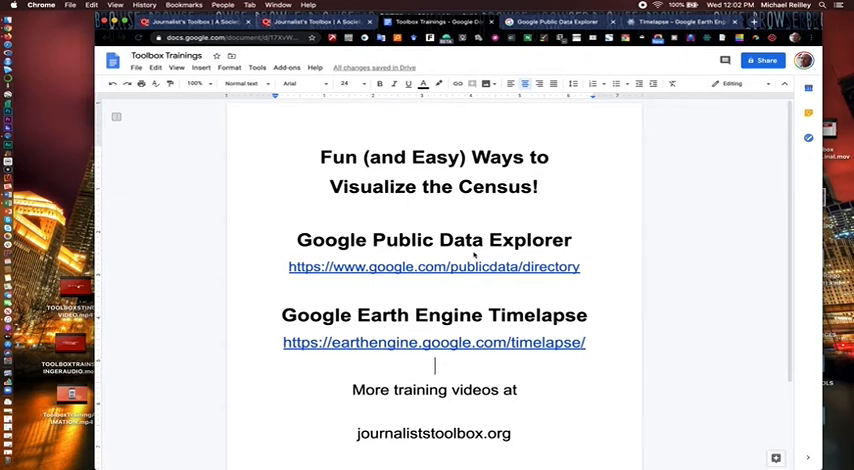
pyautogui.moveTo(468, 358)
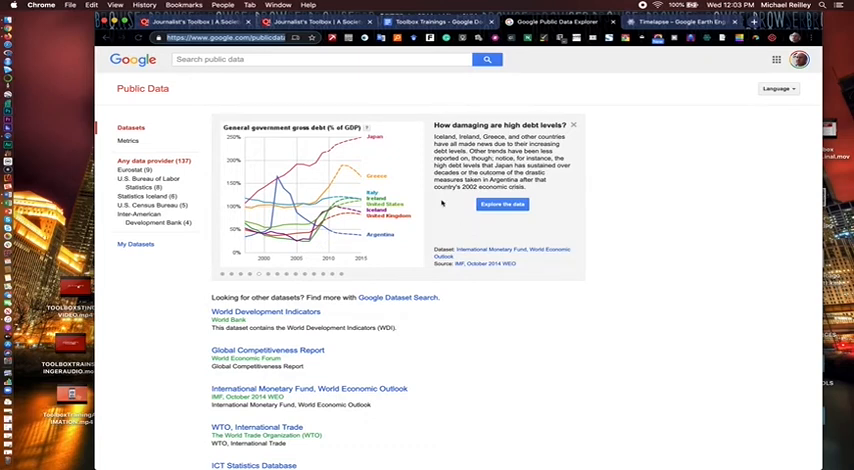
# Filter the directory to U.S. Census Bureau datasets and choose Population in the U.S.
pyautogui.click(318, 58)
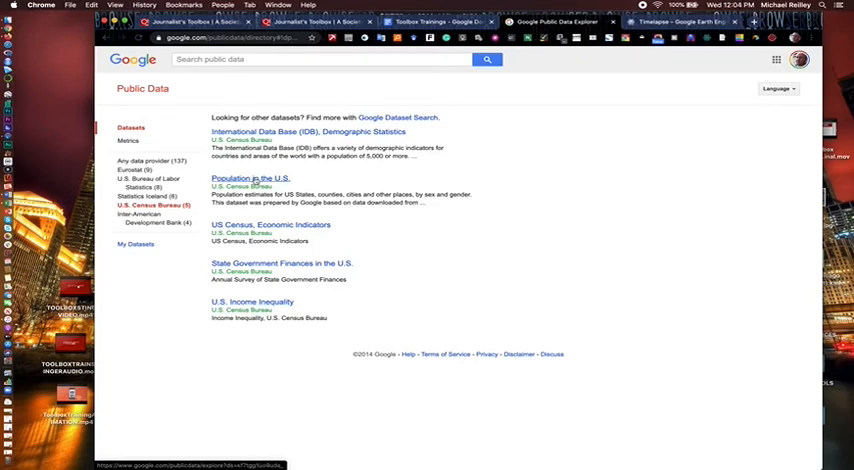
pyautogui.click(248, 178)
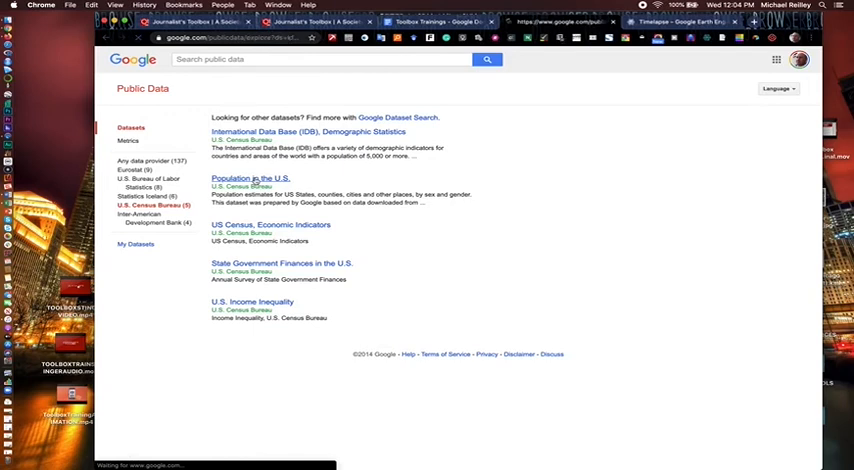
# Load the Population in the U.S. dataset page and browse its Compare by state list.
pyautogui.click(252, 178)
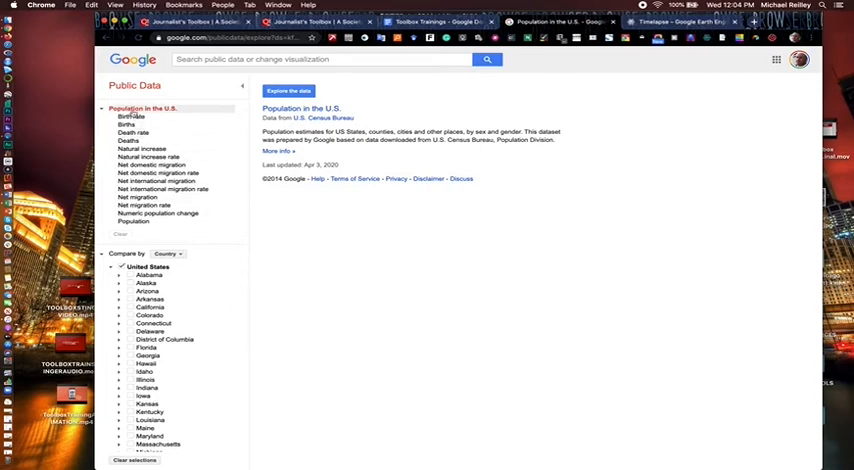
pyautogui.moveTo(132, 220)
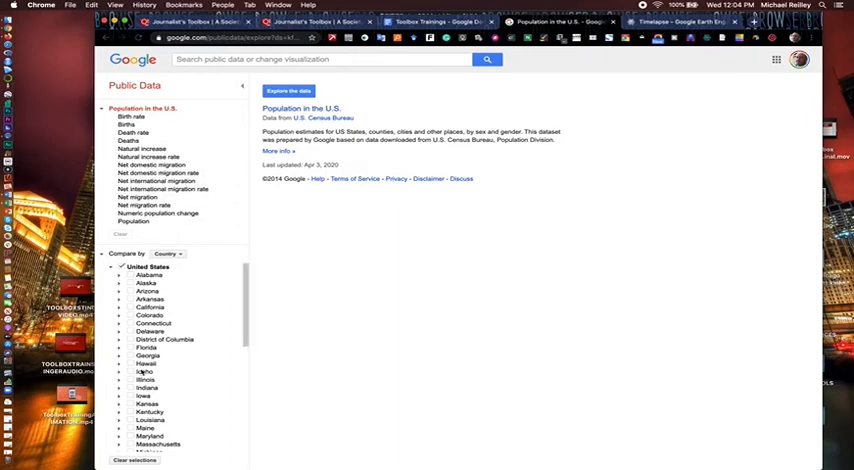
pyautogui.scroll(-3)
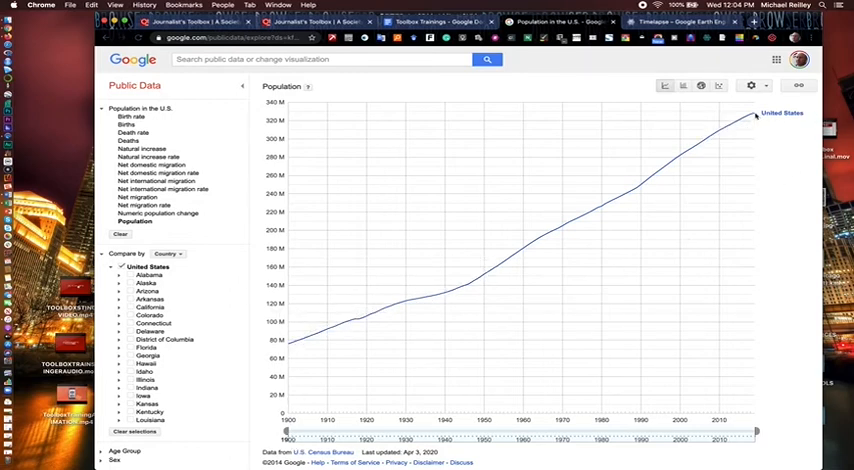
pyautogui.moveTo(750, 120)
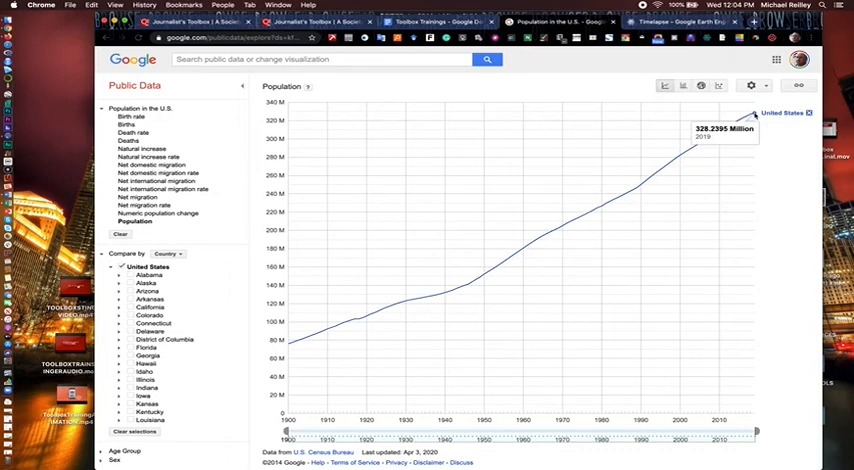
pyautogui.moveTo(376, 424)
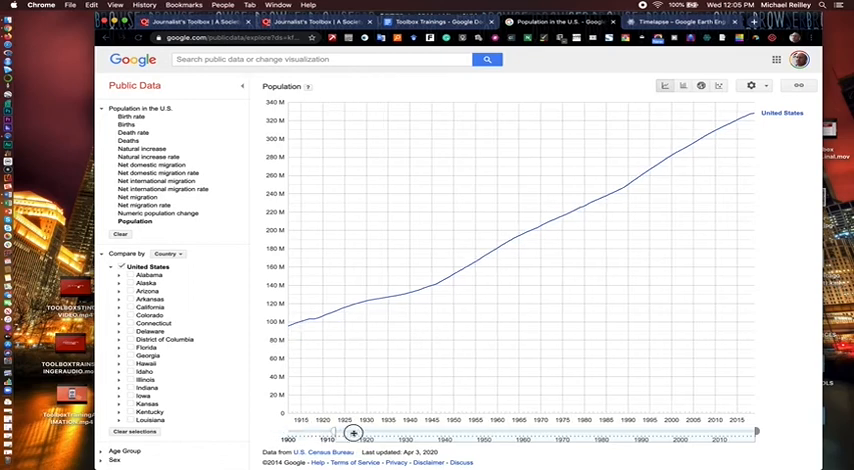
# Move the timeline's start handle so the population chart begins around 1960.
pyautogui.moveTo(332, 432); pyautogui.dragTo(464, 432)
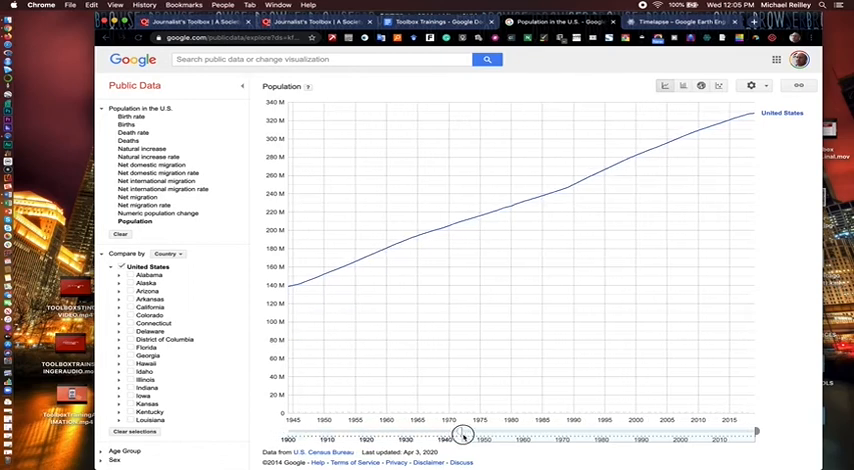
pyautogui.moveTo(464, 436); pyautogui.dragTo(528, 436)
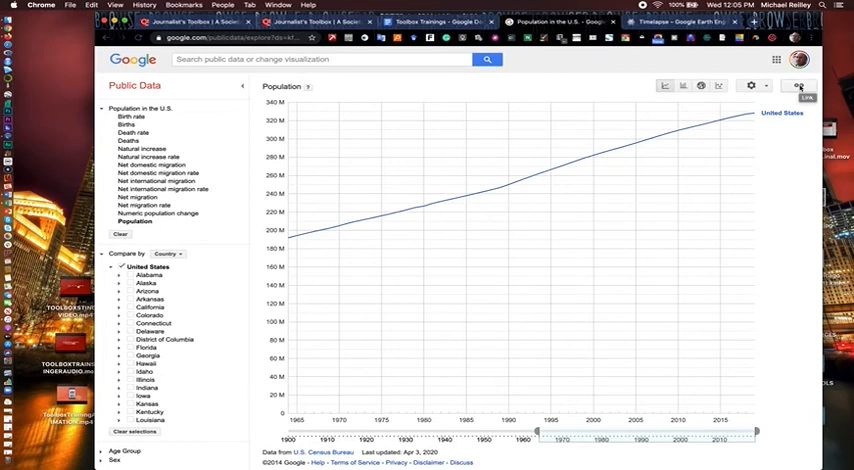
# View and dismiss the chart's share link and embed code, then extend the range back to 1900.
pyautogui.click(798, 84)
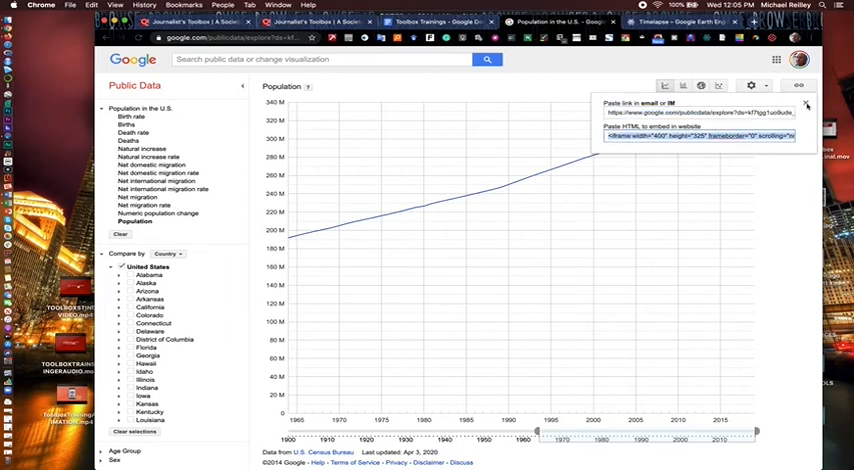
pyautogui.click(806, 104)
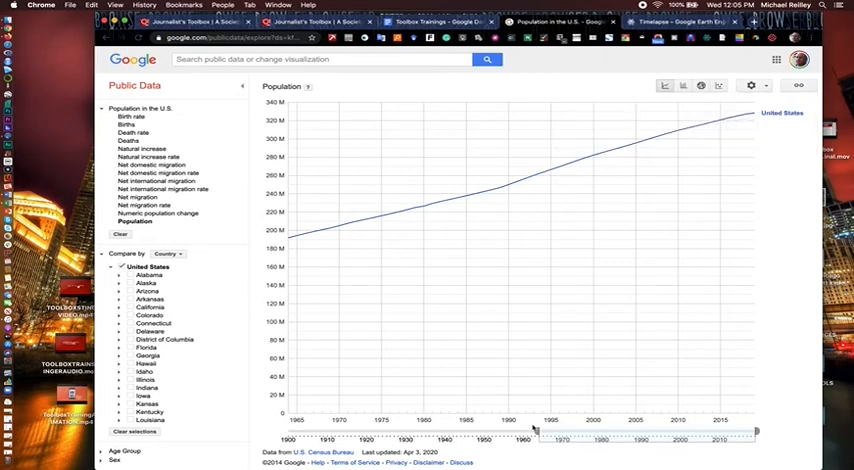
pyautogui.moveTo(536, 430); pyautogui.dragTo(466, 432)
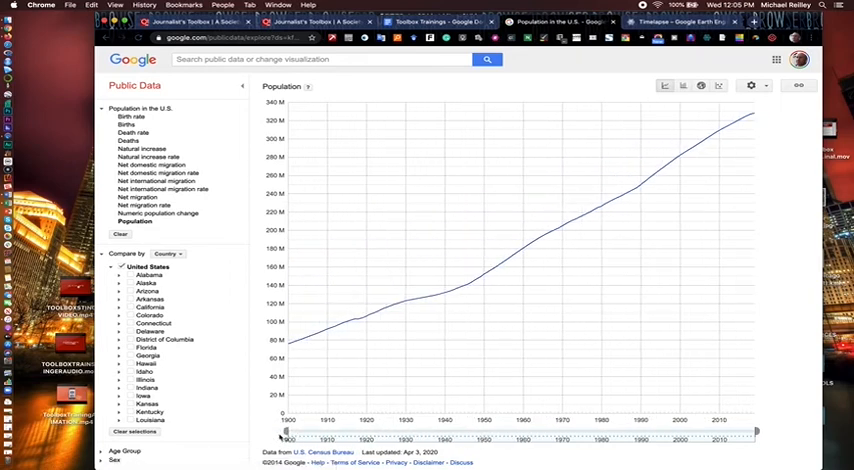
pyautogui.moveTo(792, 132)
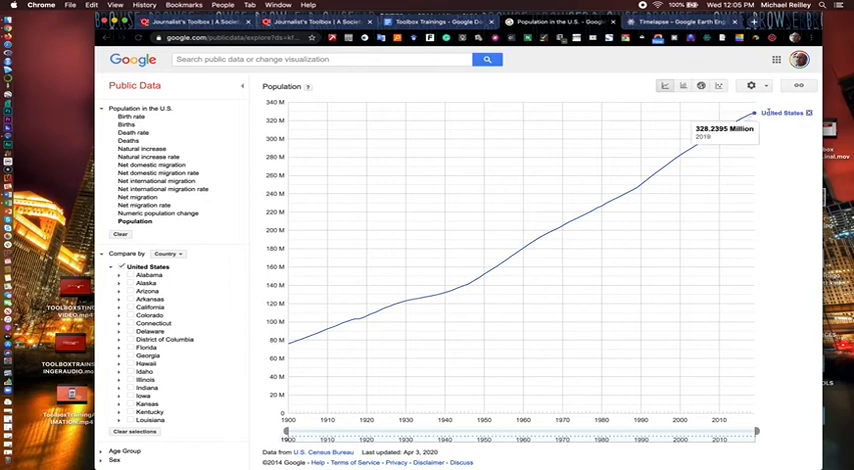
pyautogui.moveTo(756, 184)
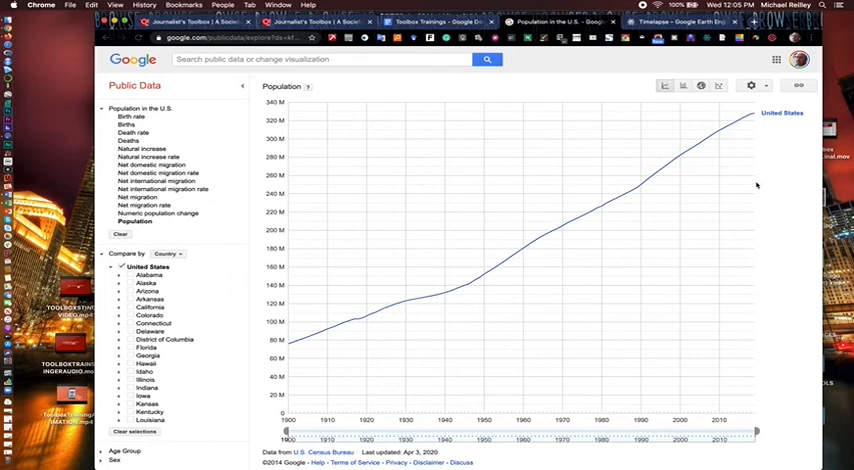
pyautogui.moveTo(260, 130)
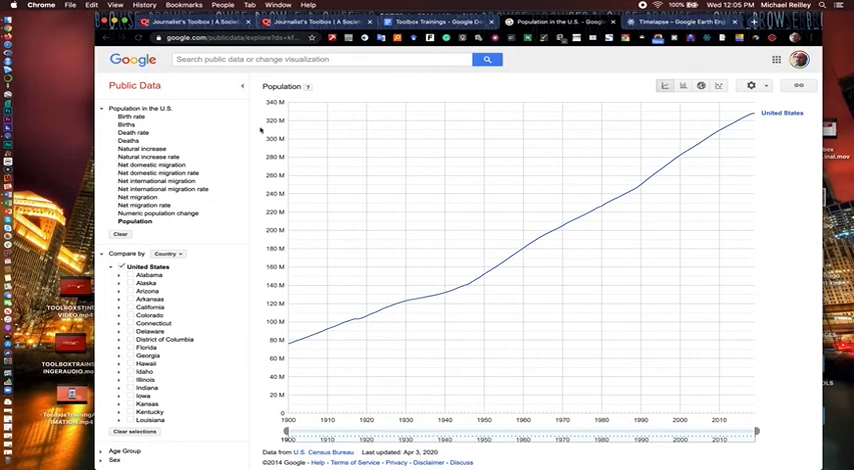
# Replace the United States line with California, Florida, New York and Illinois population lines.
pyautogui.click(124, 268)
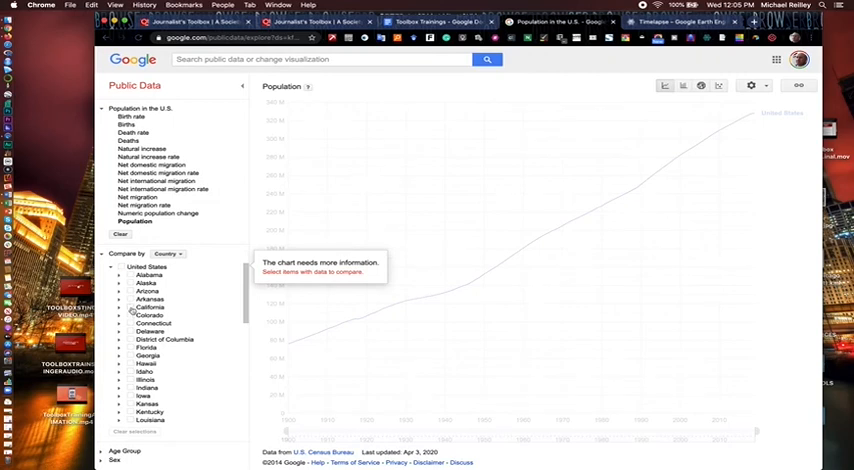
pyautogui.click(132, 308)
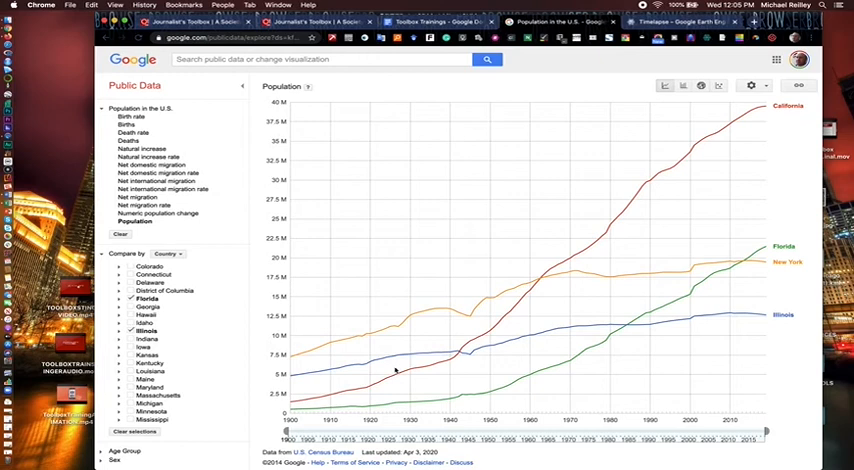
pyautogui.moveTo(376, 352)
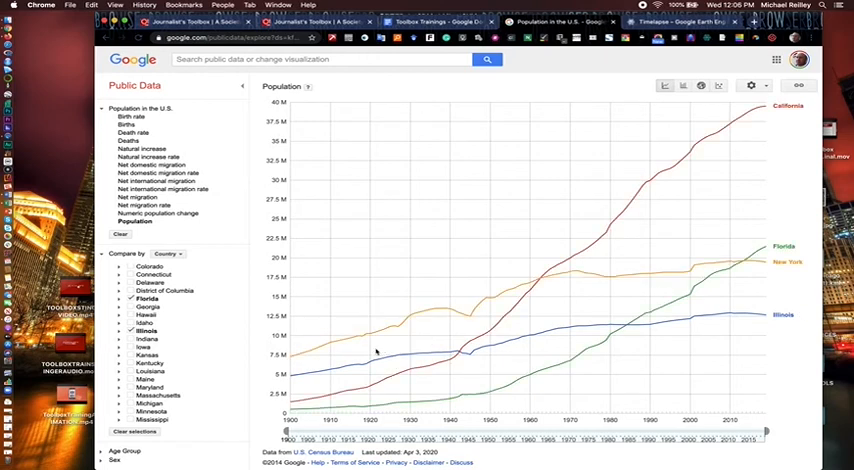
pyautogui.moveTo(376, 338)
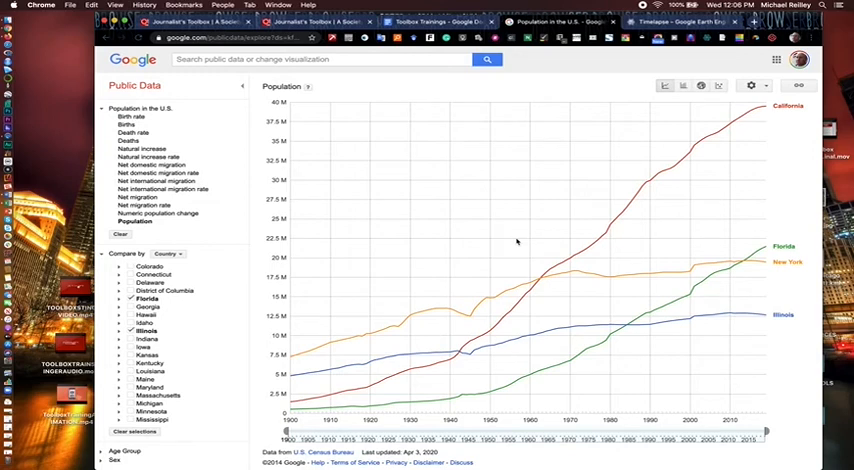
pyautogui.moveTo(520, 240)
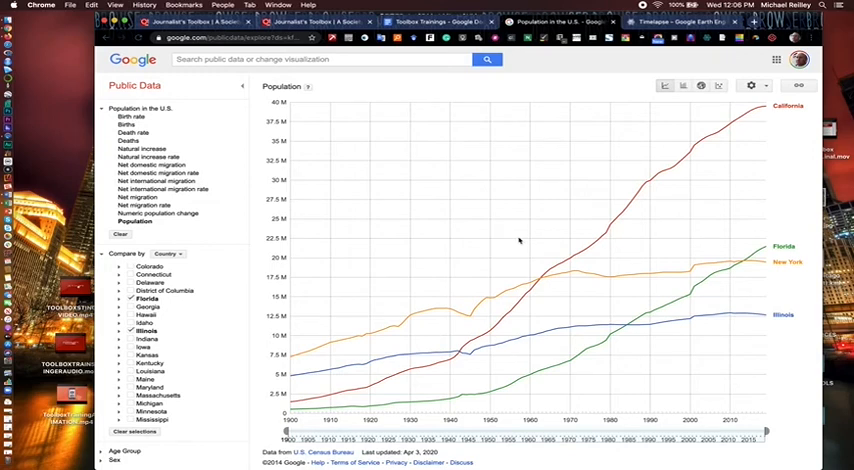
pyautogui.moveTo(756, 112)
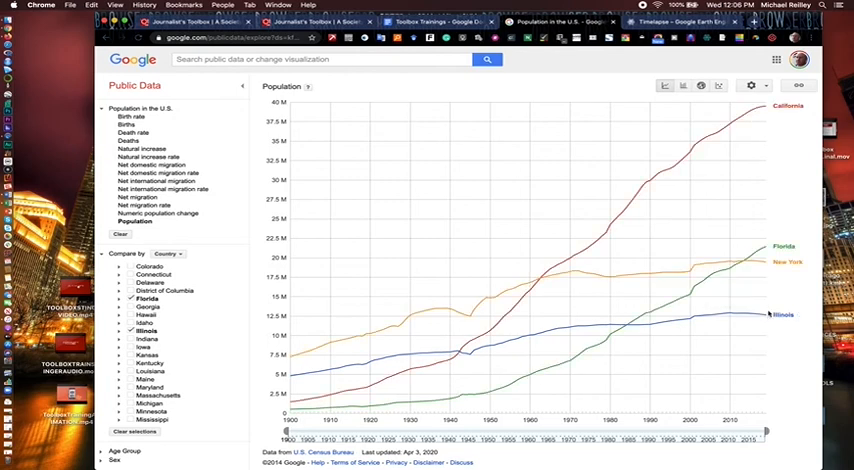
pyautogui.click(798, 84)
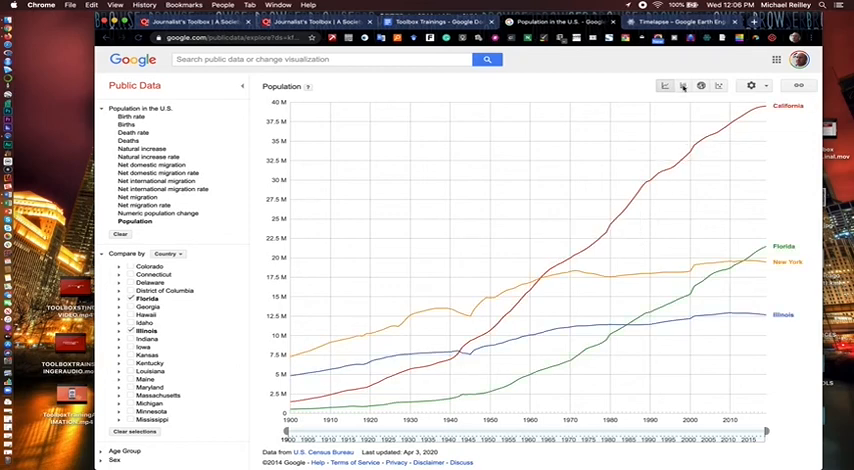
pyautogui.moveTo(700, 84)
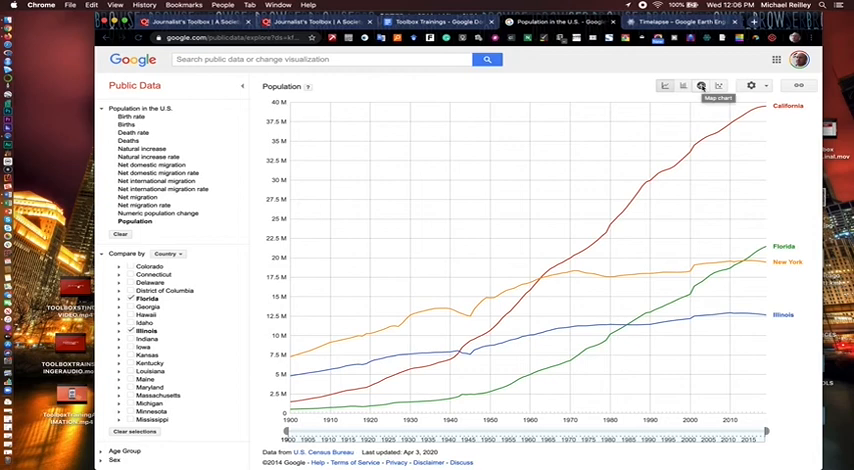
# Switch to the map view showing state populations as proportional bubbles.
pyautogui.click(700, 84)
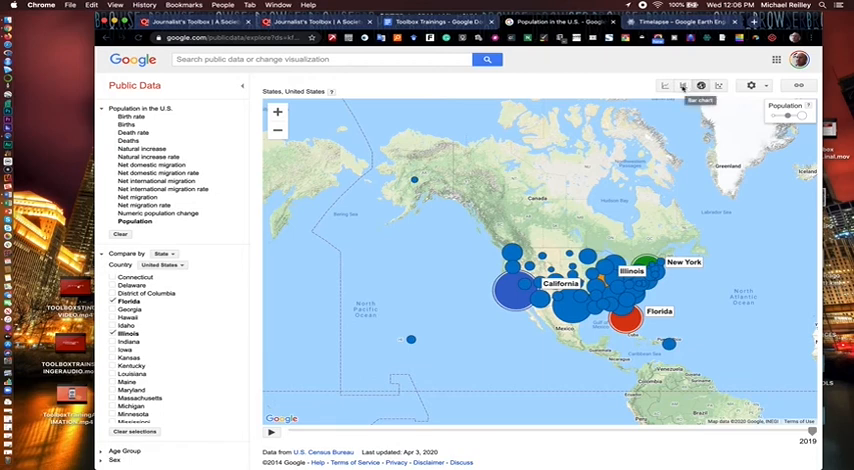
# Show states as descending population bars and slide the year forward to 2019.
pyautogui.click(684, 84)
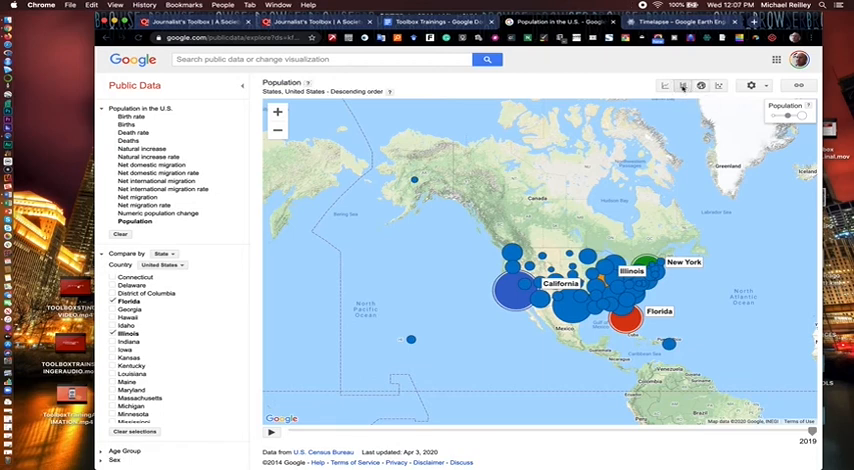
pyautogui.click(684, 84)
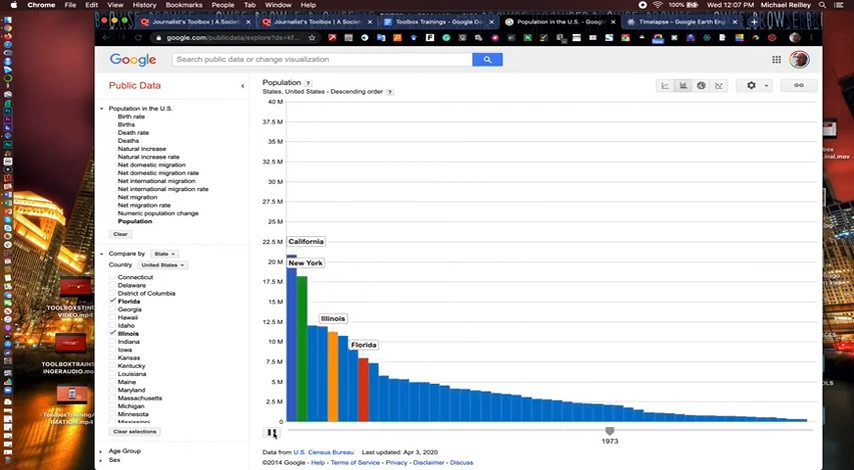
pyautogui.moveTo(610, 432); pyautogui.dragTo(682, 432)
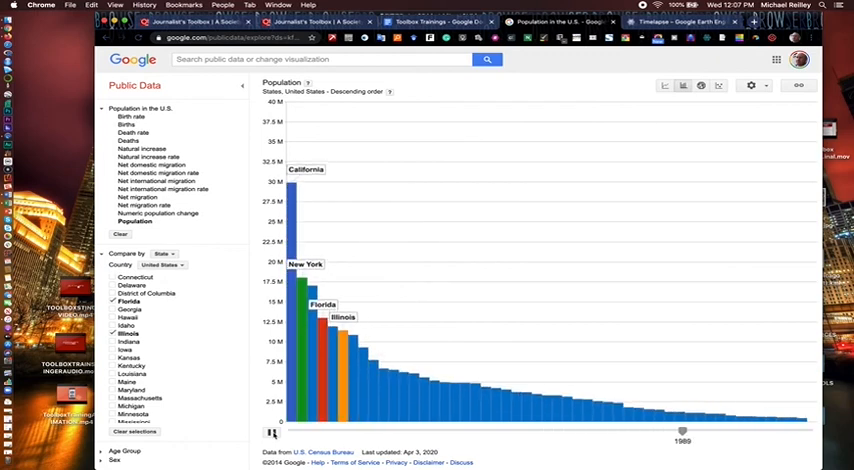
pyautogui.moveTo(682, 432); pyautogui.dragTo(752, 432)
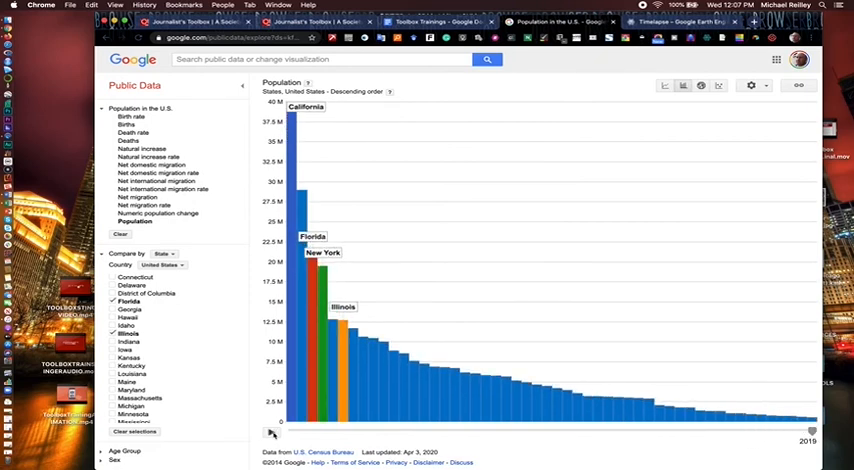
pyautogui.moveTo(316, 352)
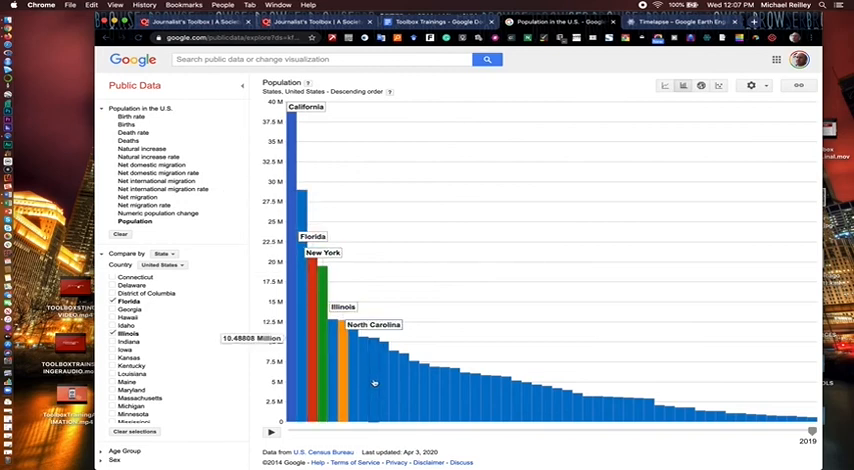
pyautogui.moveTo(570, 404)
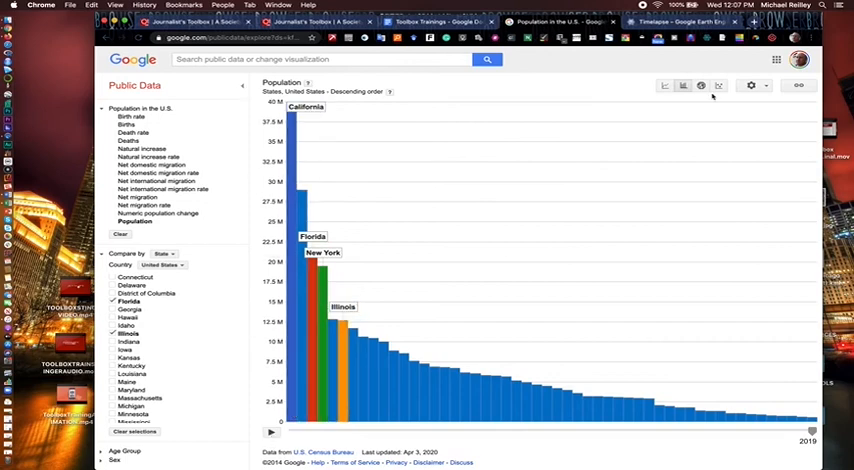
# Bring up the bar chart's shareable link and select it for copying.
pyautogui.click(798, 84)
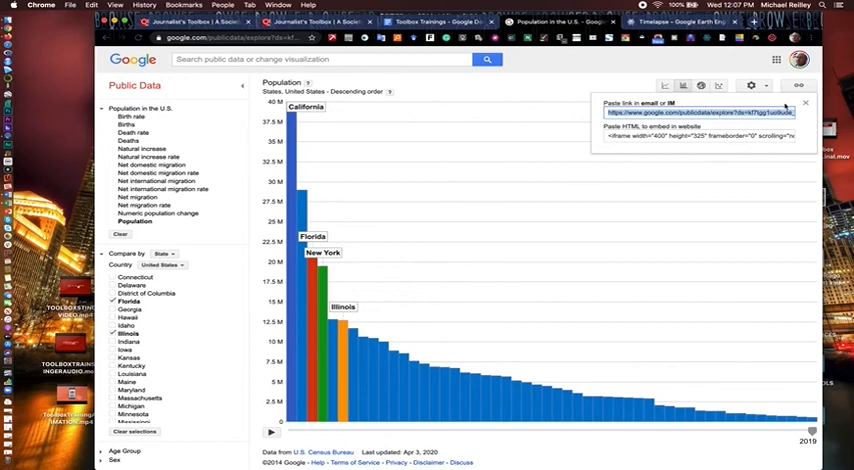
pyautogui.click(804, 104)
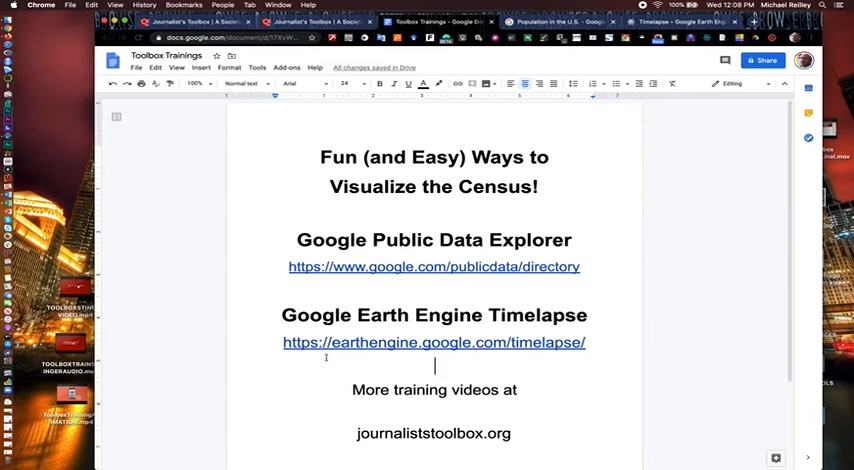
pyautogui.moveTo(616, 284)
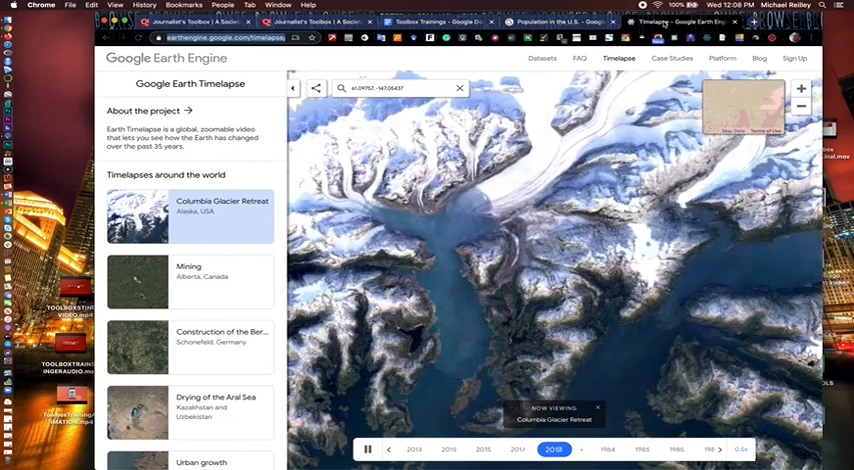
# Follow the Earth Engine Timelapse link and play the Columbia Glacier Retreat timelapse.
pyautogui.click(552, 448)
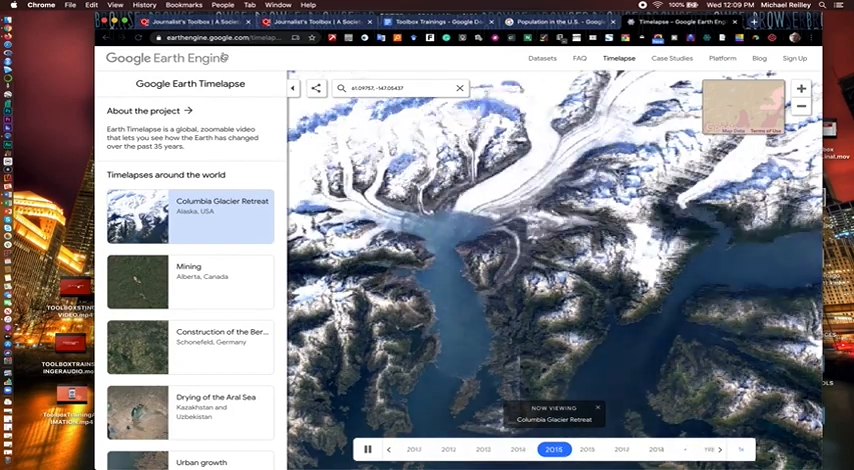
pyautogui.click(316, 88)
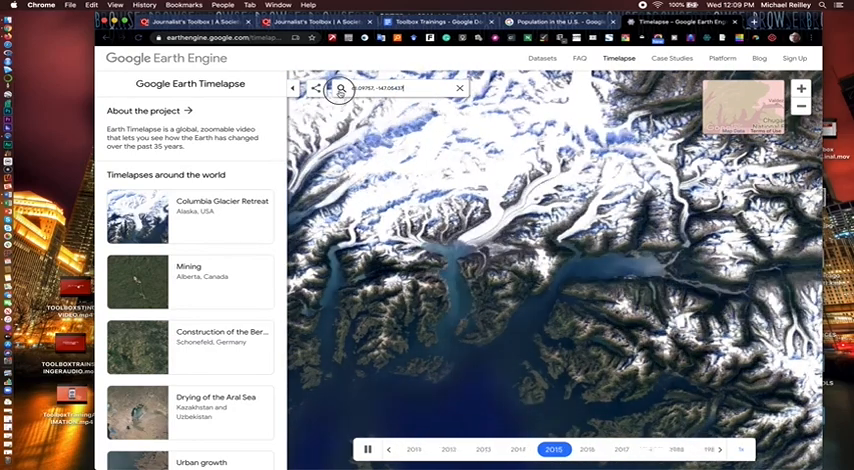
# Search for Las Vegas, NV, USA and play its urban-growth timelapse across the years.
pyautogui.write('Lin')
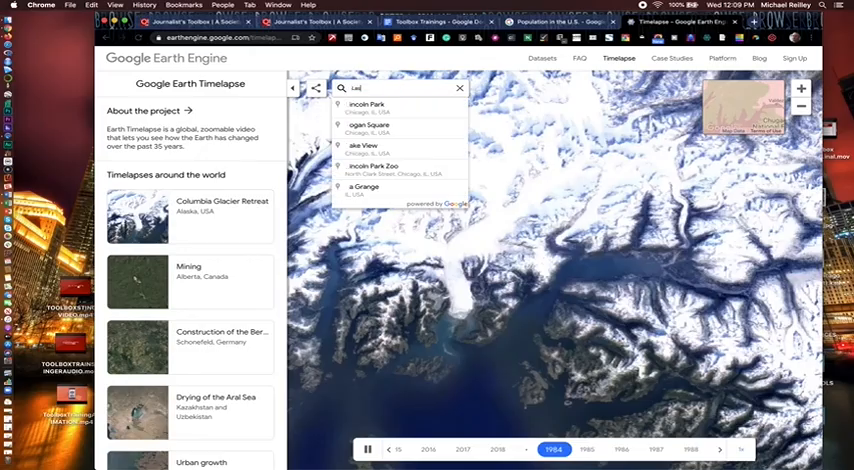
pyautogui.write('Las Vegas, NV, USA')
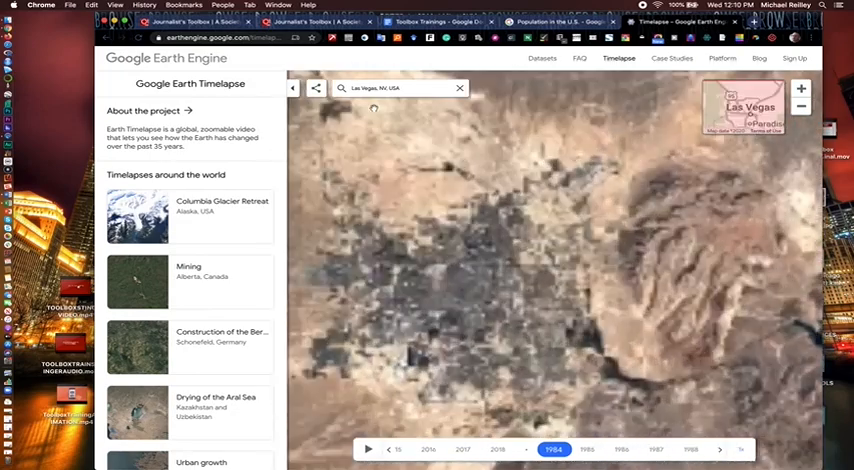
pyautogui.click(368, 448)
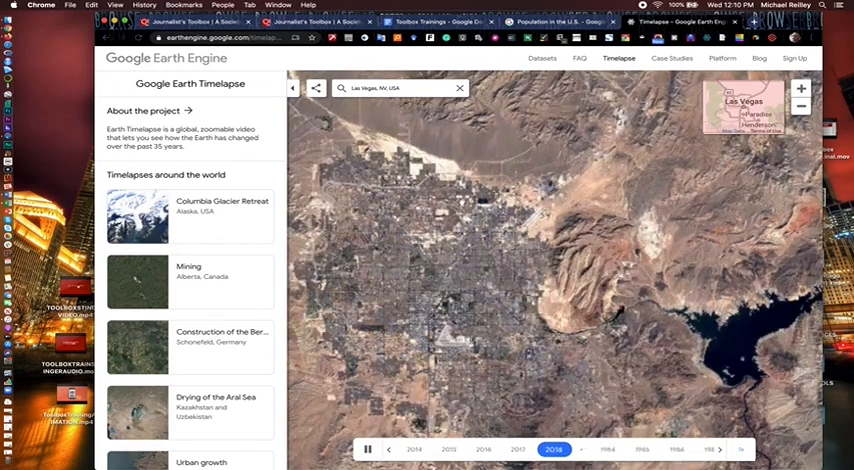
pyautogui.click(554, 448)
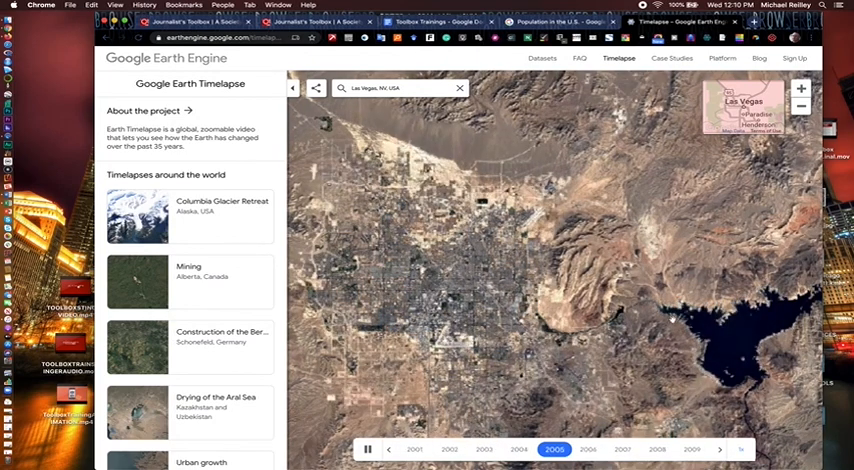
pyautogui.click(554, 448)
pyautogui.write('Dubai - United Arab Emirates')
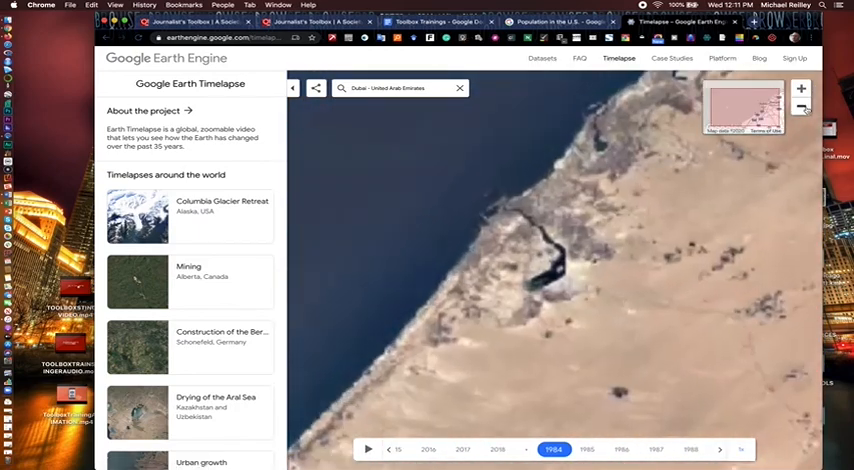
# Play Dubai's coastline timelapse to recent years, then return to the census training doc.
pyautogui.click(368, 448)
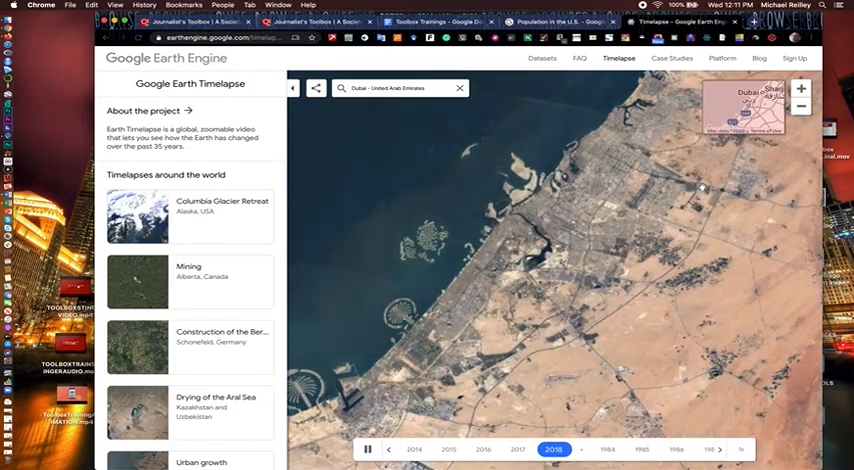
pyautogui.click(552, 448)
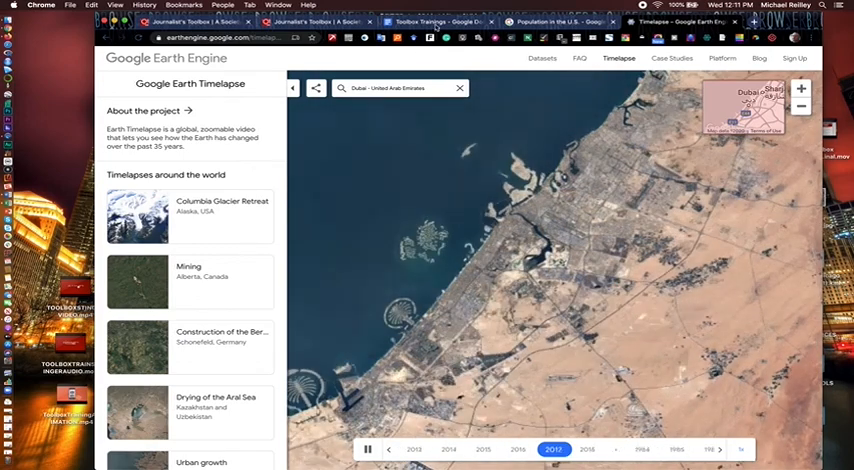
pyautogui.click(430, 20)
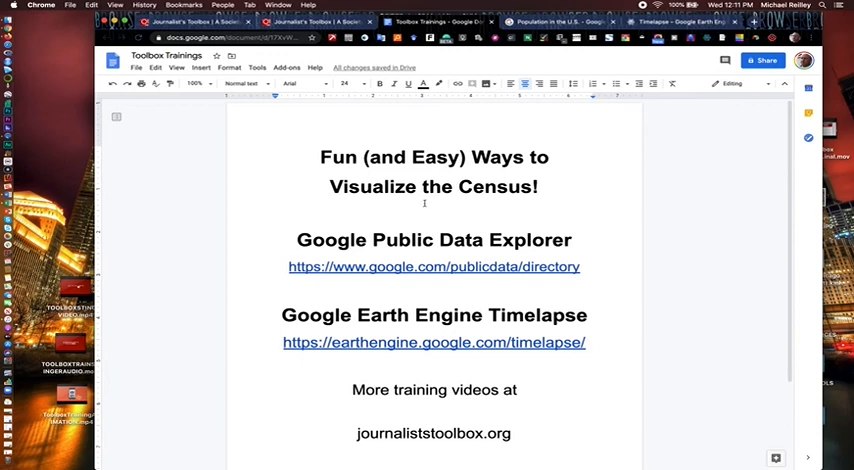